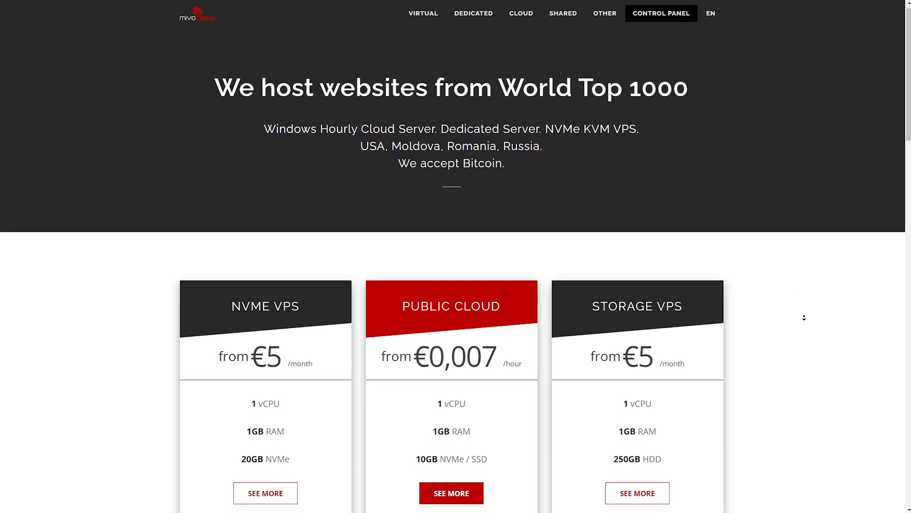
- Confirm Python 3.10.12 and pip 22.0.2, then start pip3 install jupyterlab
scroll(down, 3)
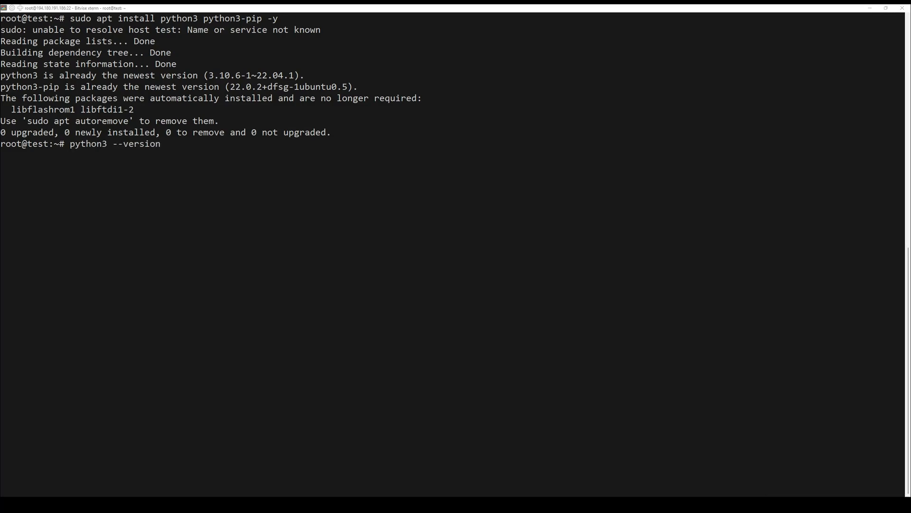
key(Return)
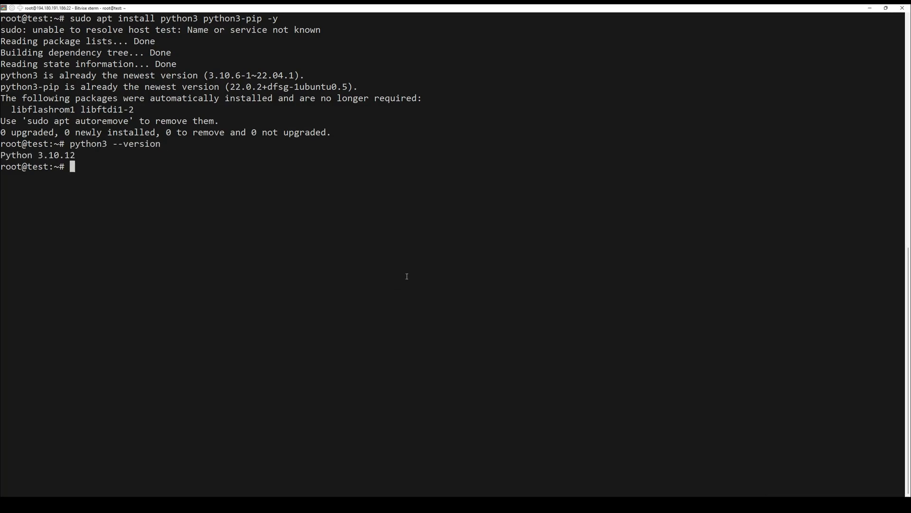
text(pip3 --version)
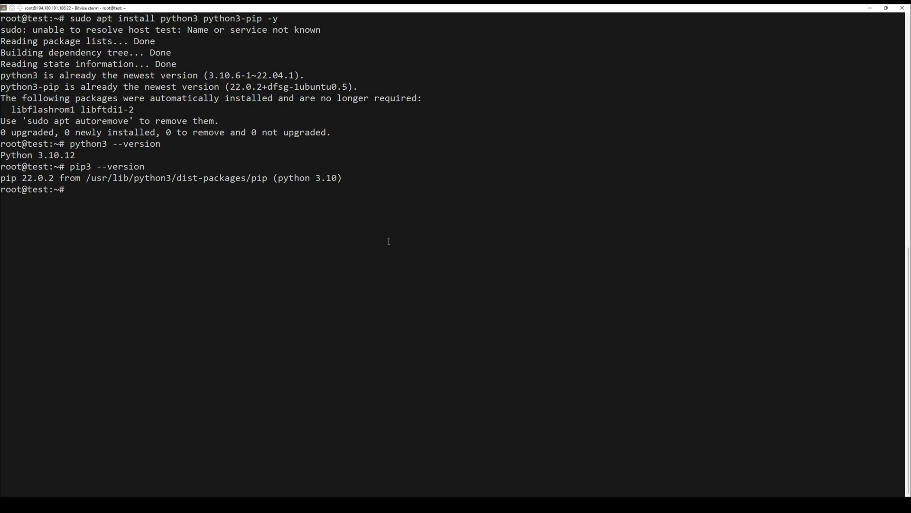
text(pip3 install jupyterlab)
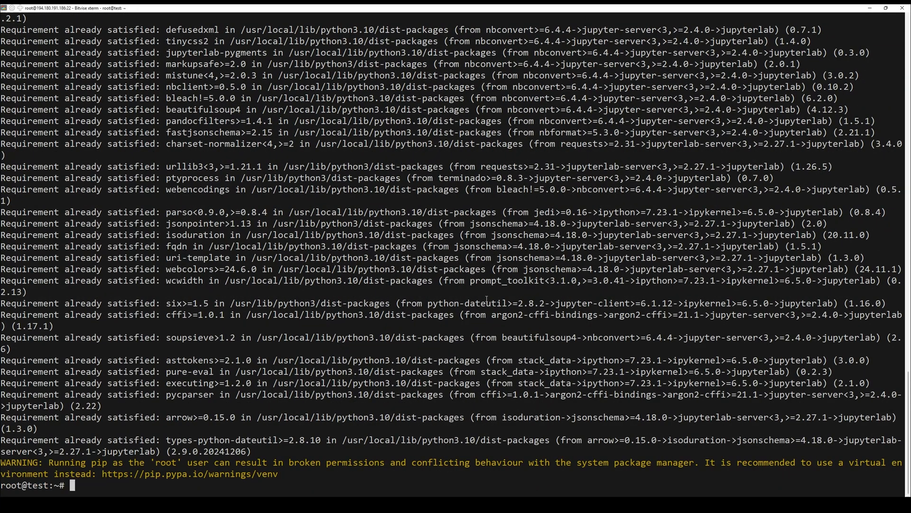
- Check the installed JupyterLab version with jupyter-lab --version (4.3.4)
text(jupyter-lab --version)
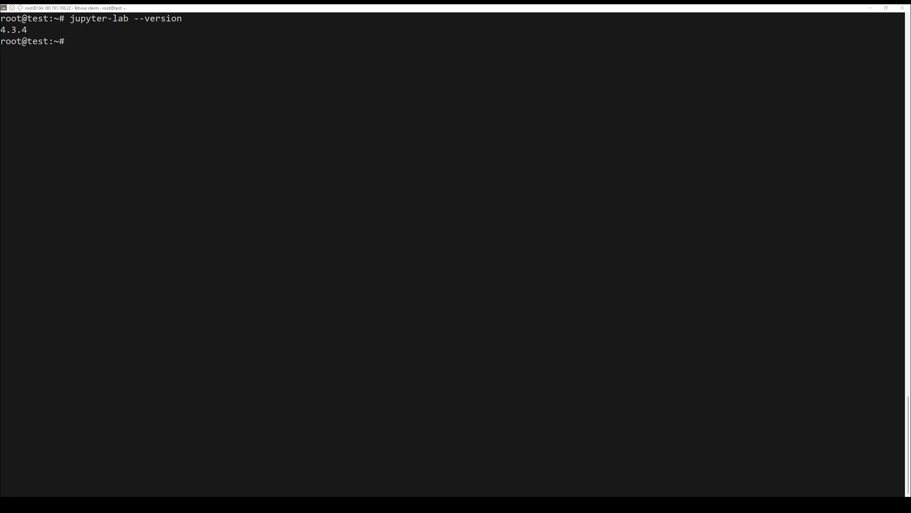
- Launch jupyter-lab, then relaunch it with --allow-root after the root refusal
text(jupyter-lab)
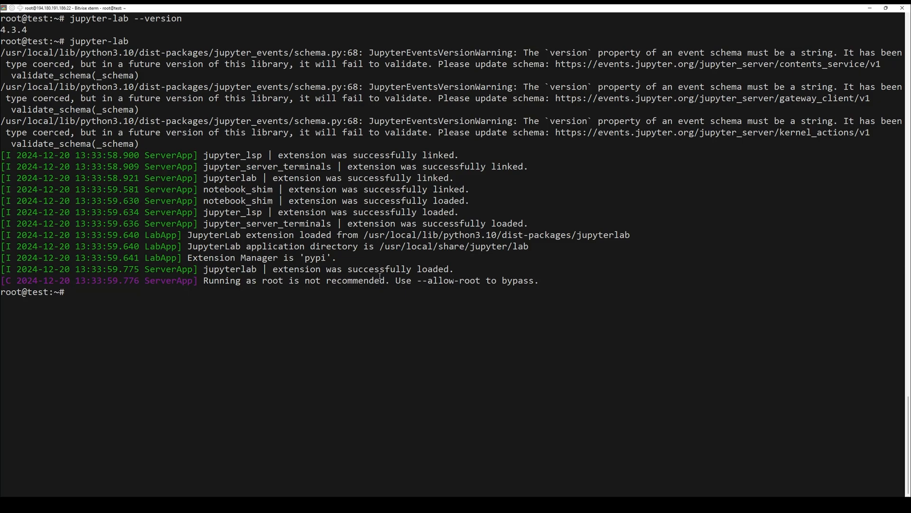
text(jupyter-lab)
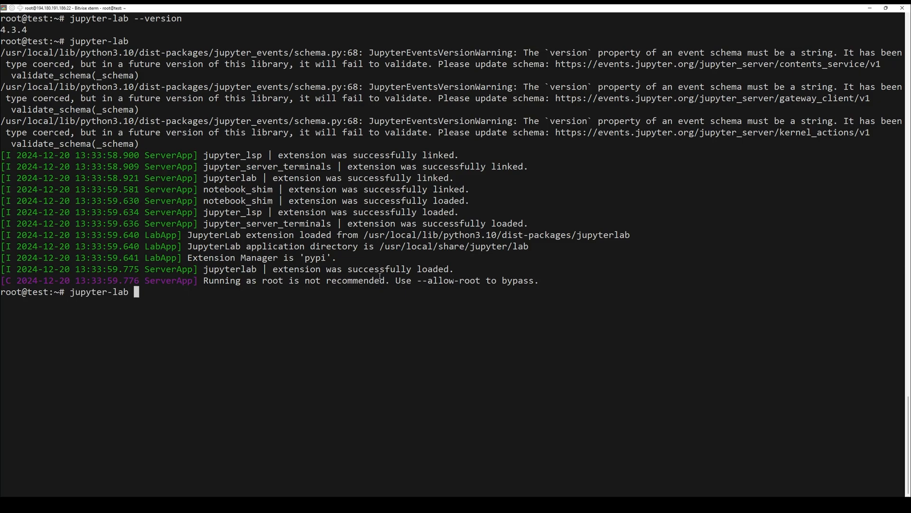
text(--allow-ro)
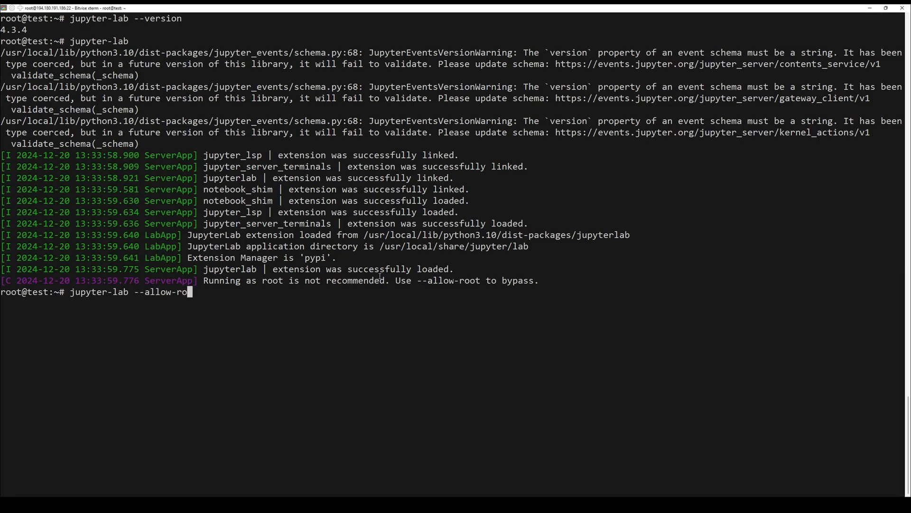